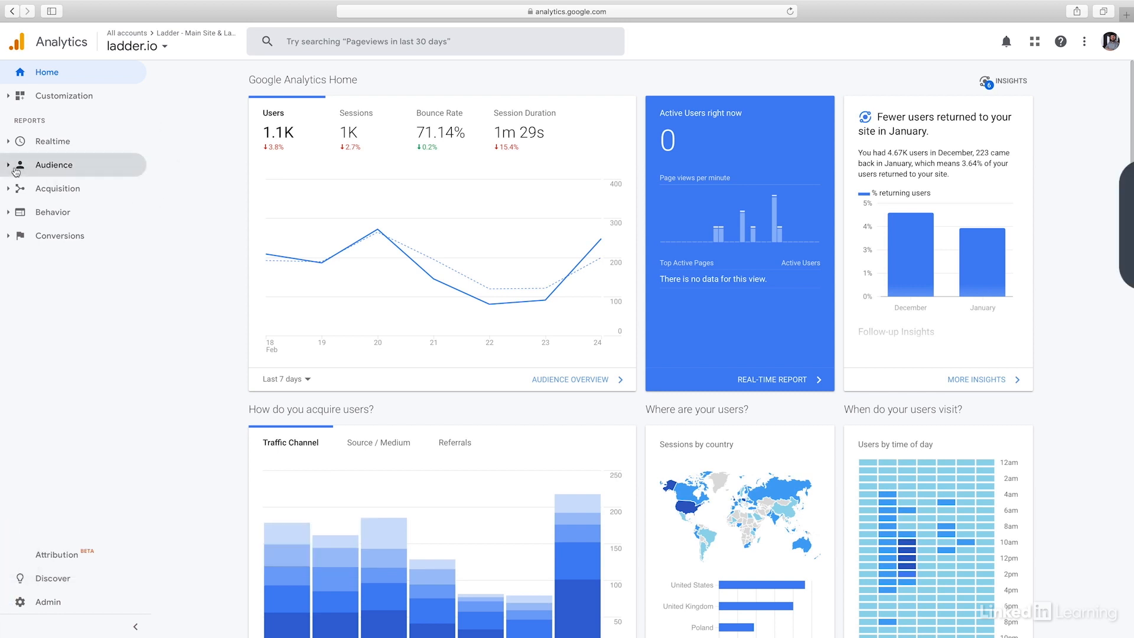
Step: Open the Acquisition > All Traffic > Source/Medium report from the sidebar
click(57, 188)
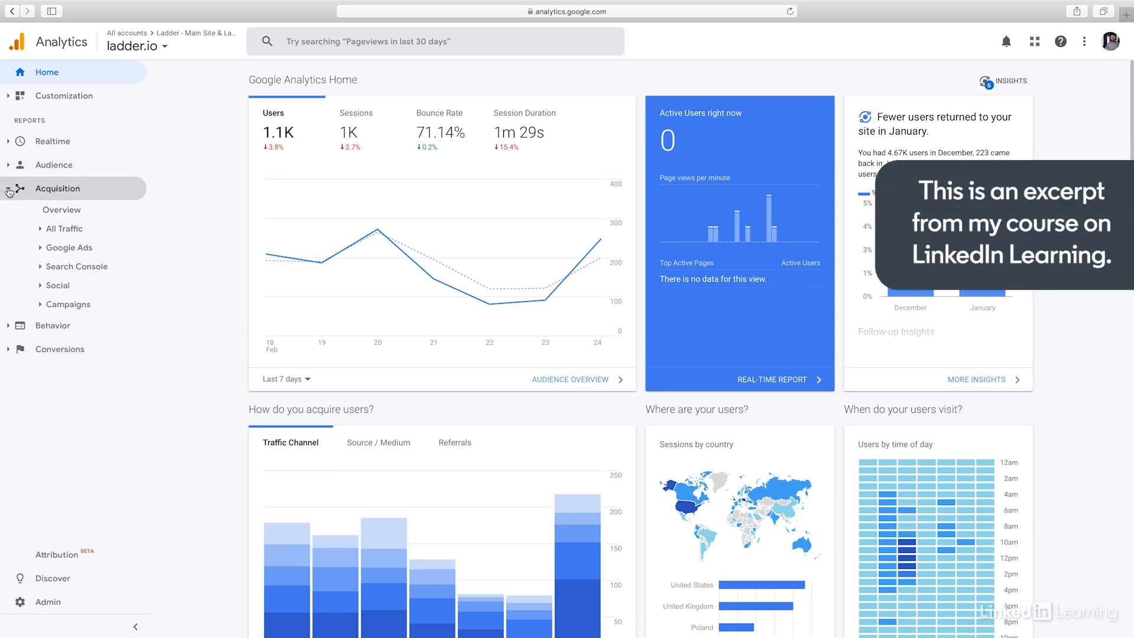
click(65, 229)
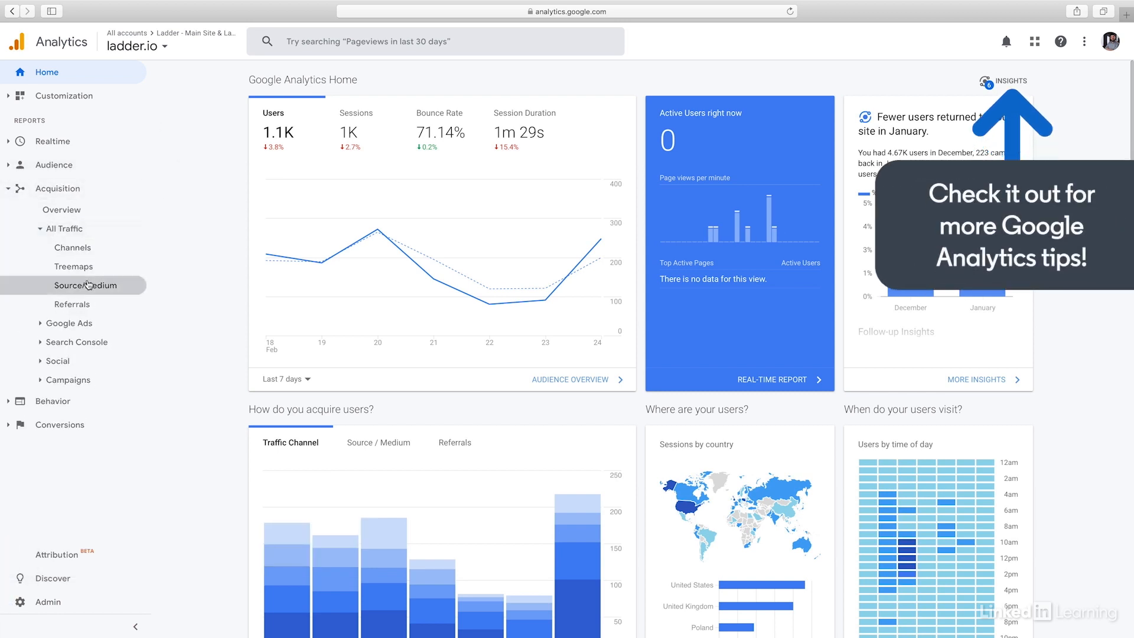
click(85, 285)
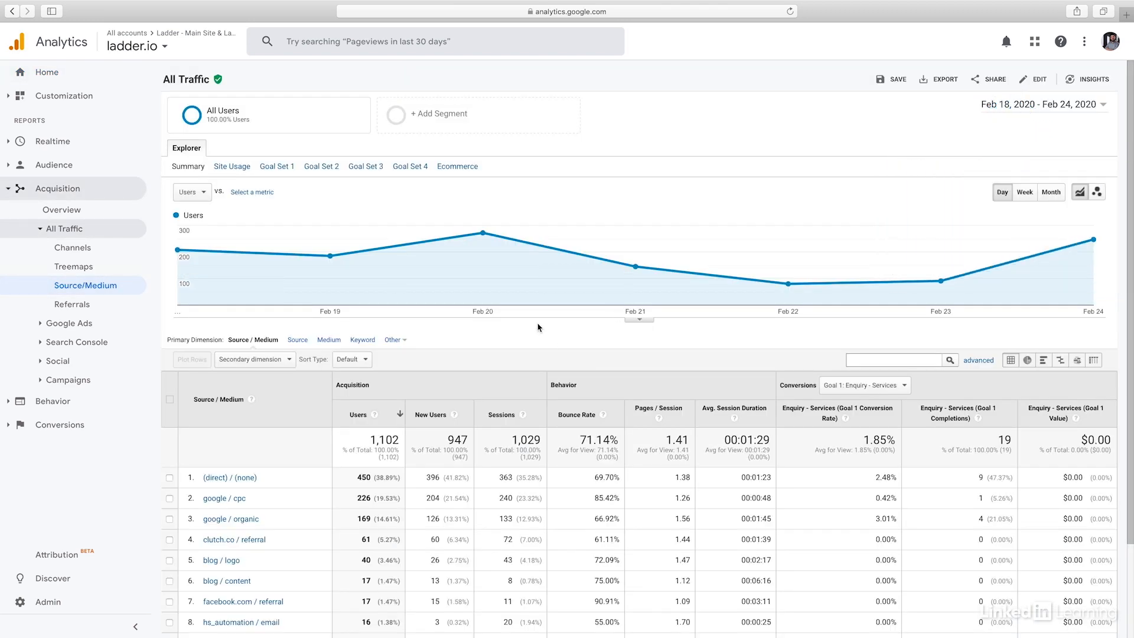
scroll(down, 3)
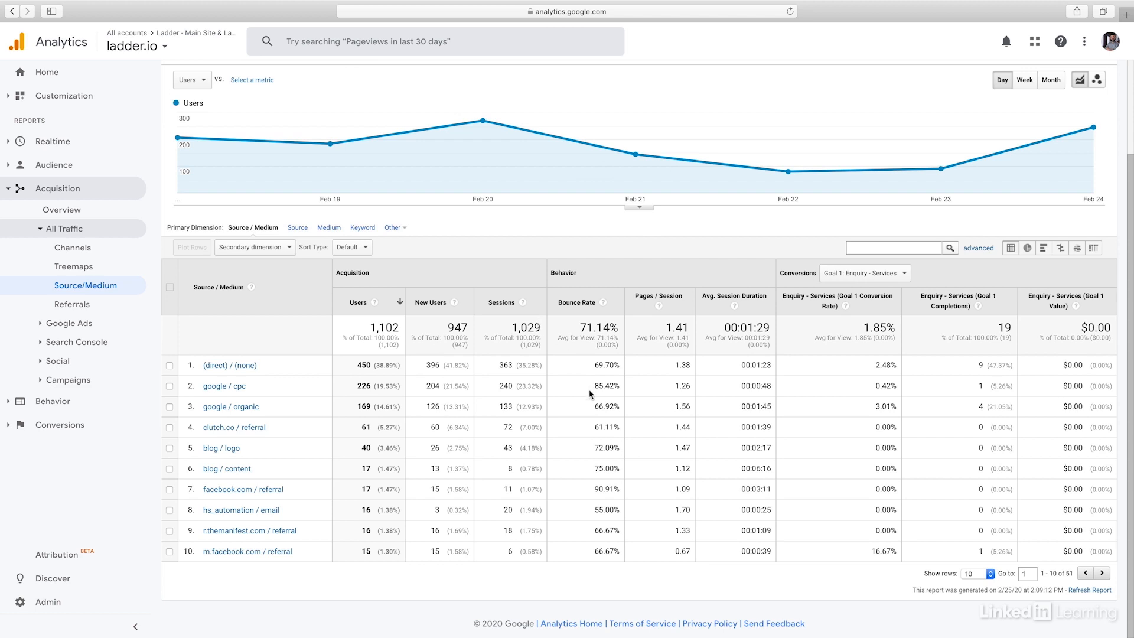
mouse_move(587, 382)
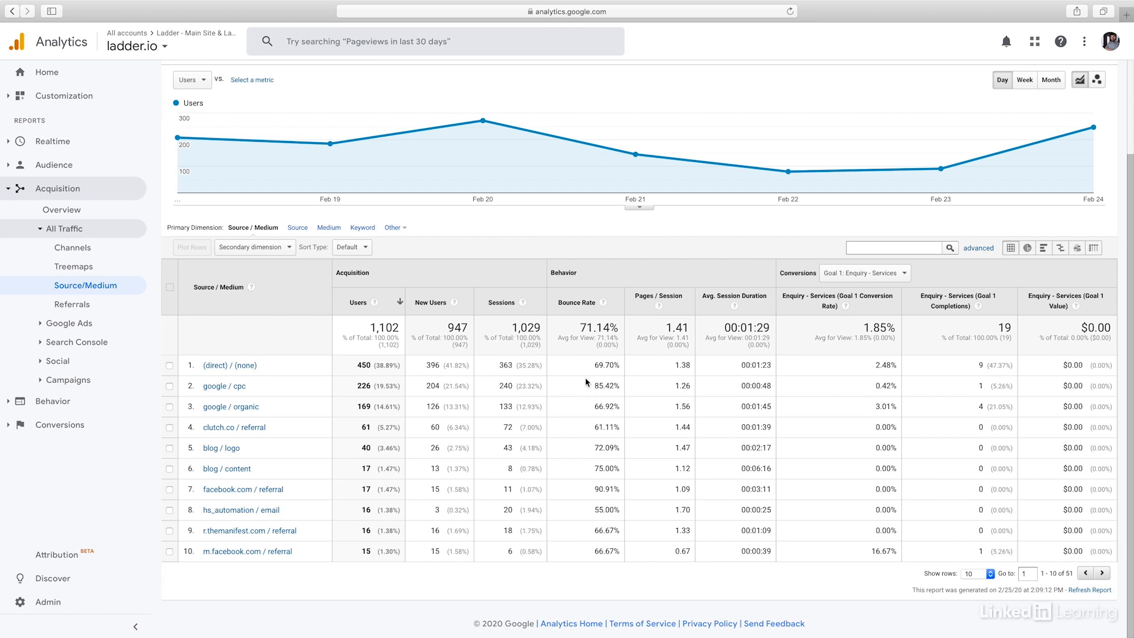
mouse_move(337, 382)
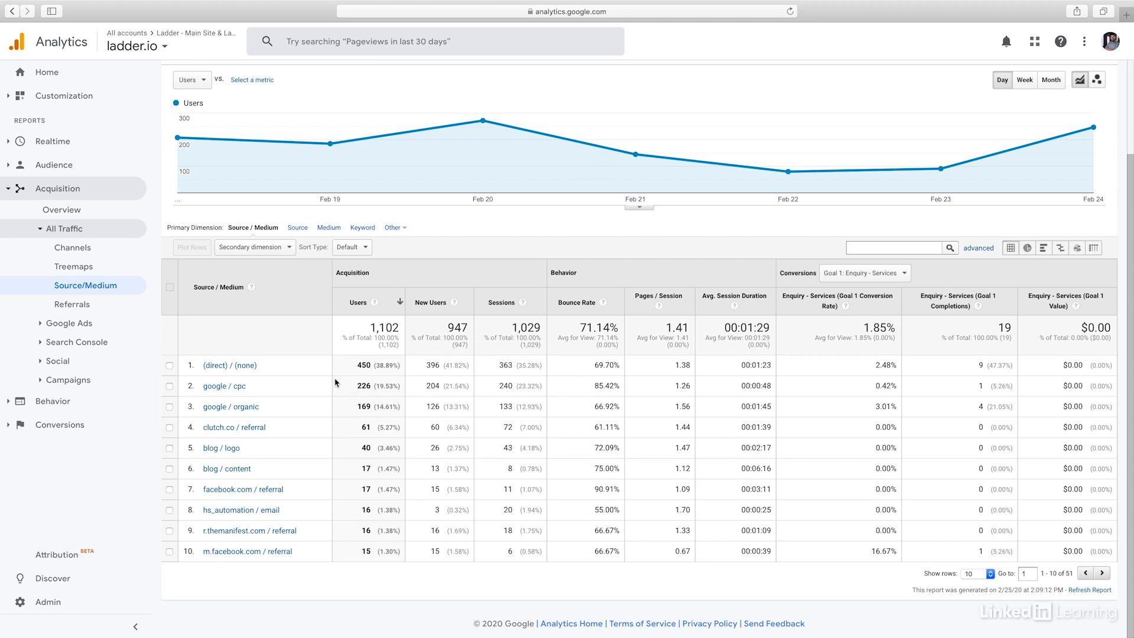
mouse_move(363, 362)
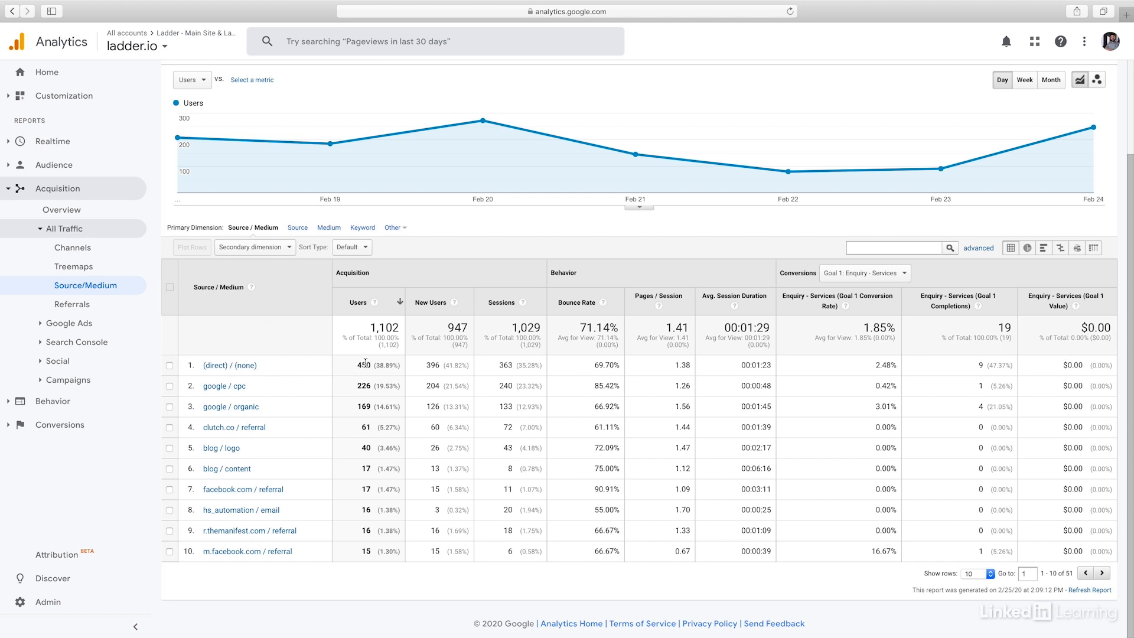
mouse_move(466, 381)
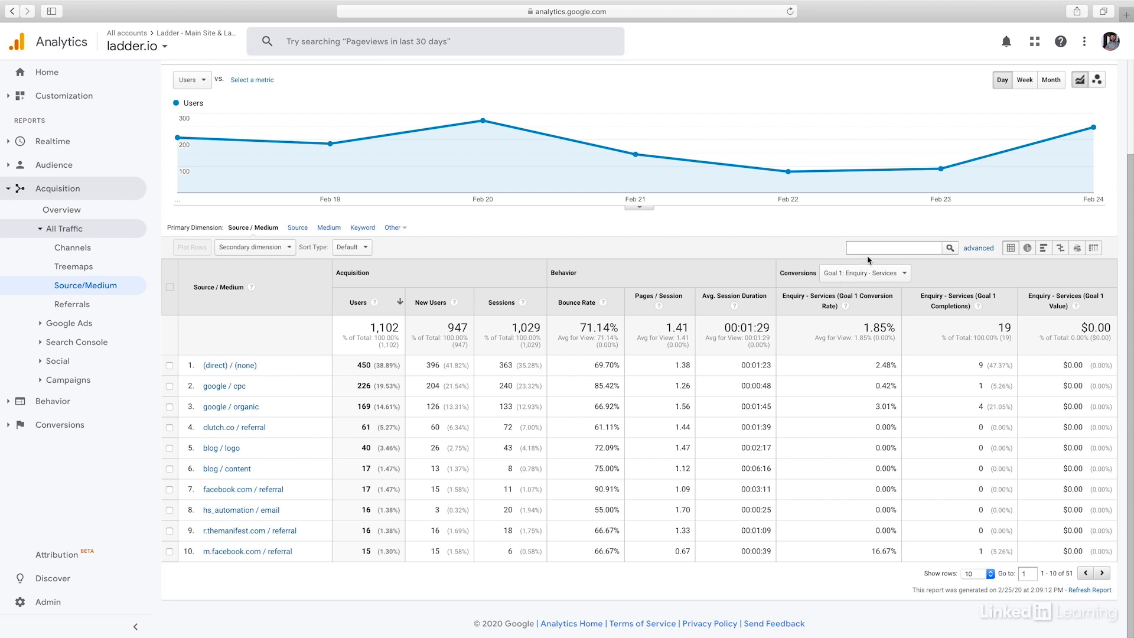
mouse_move(937, 272)
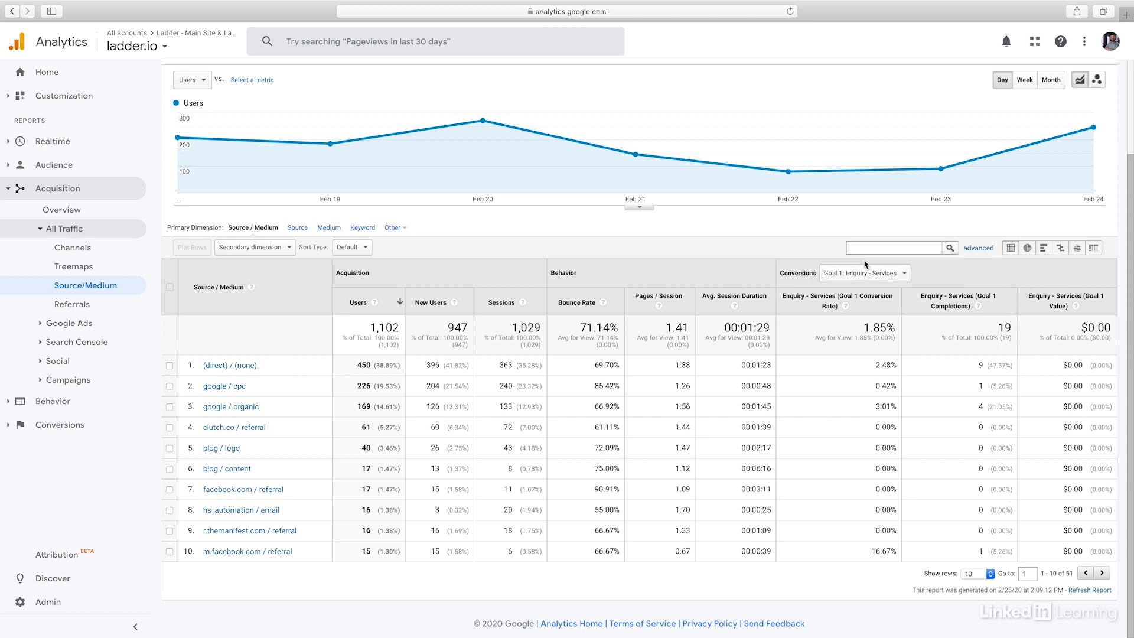
mouse_move(848, 302)
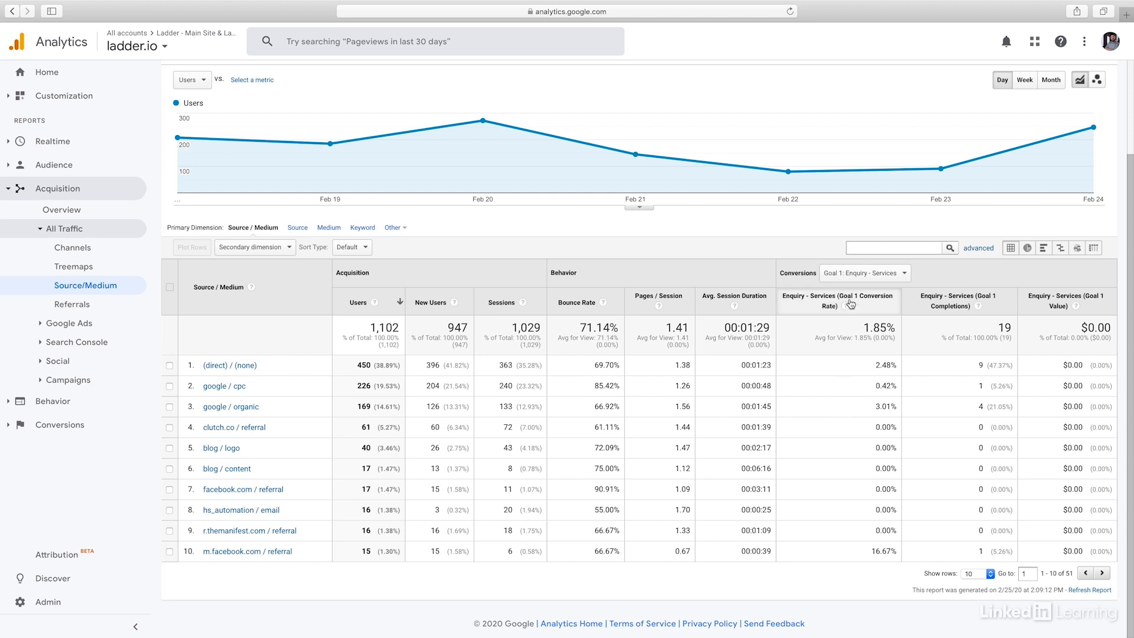
click(863, 273)
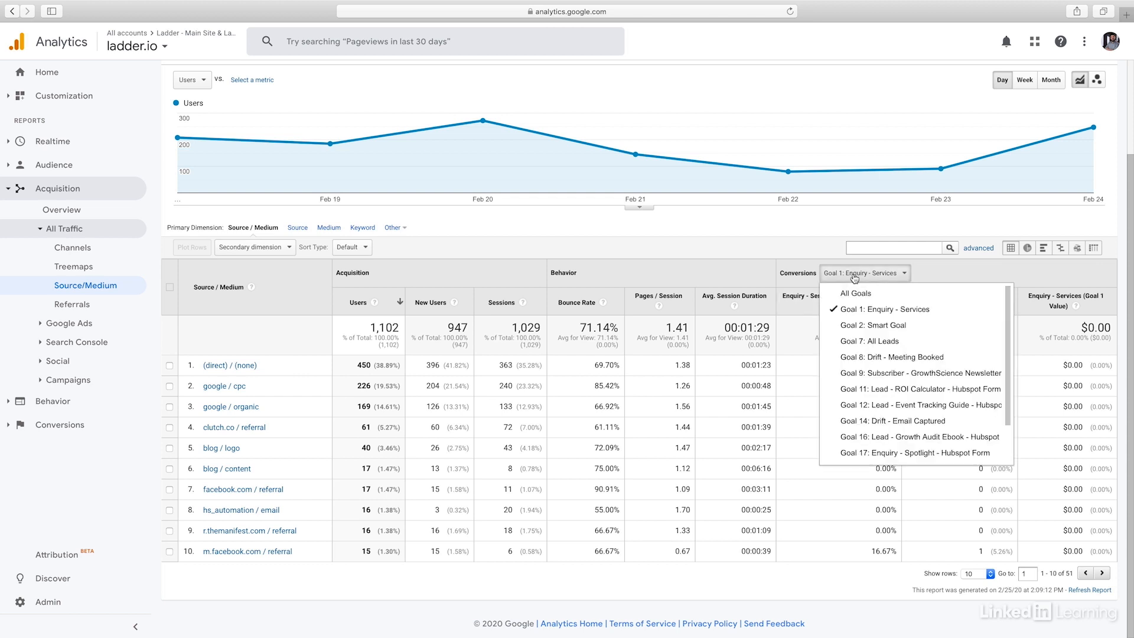
click(885, 309)
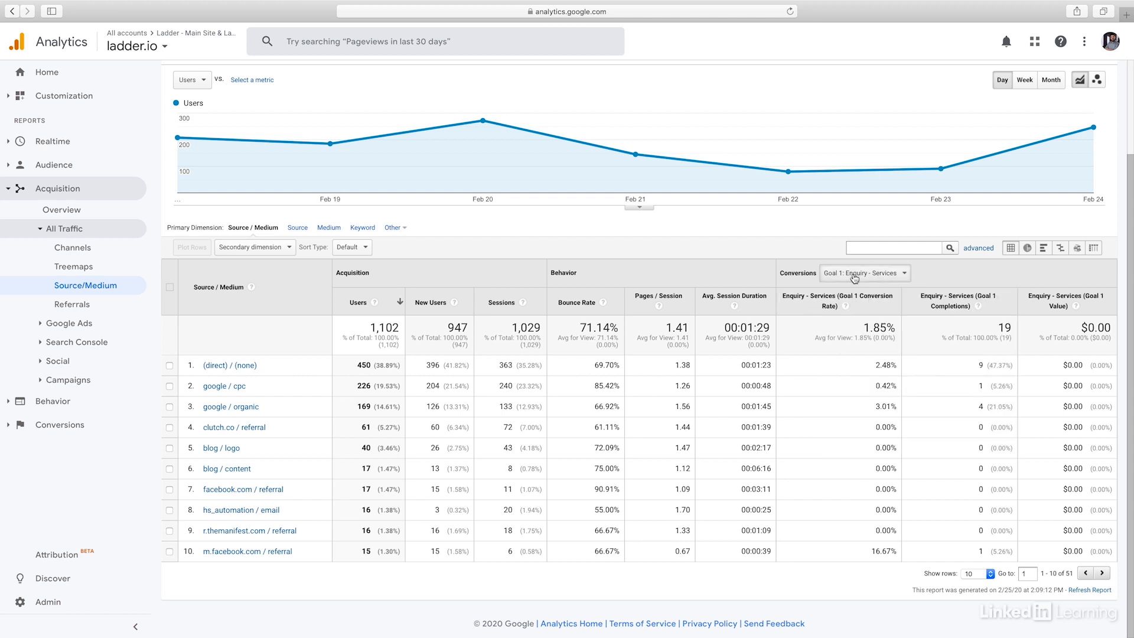
mouse_move(432, 241)
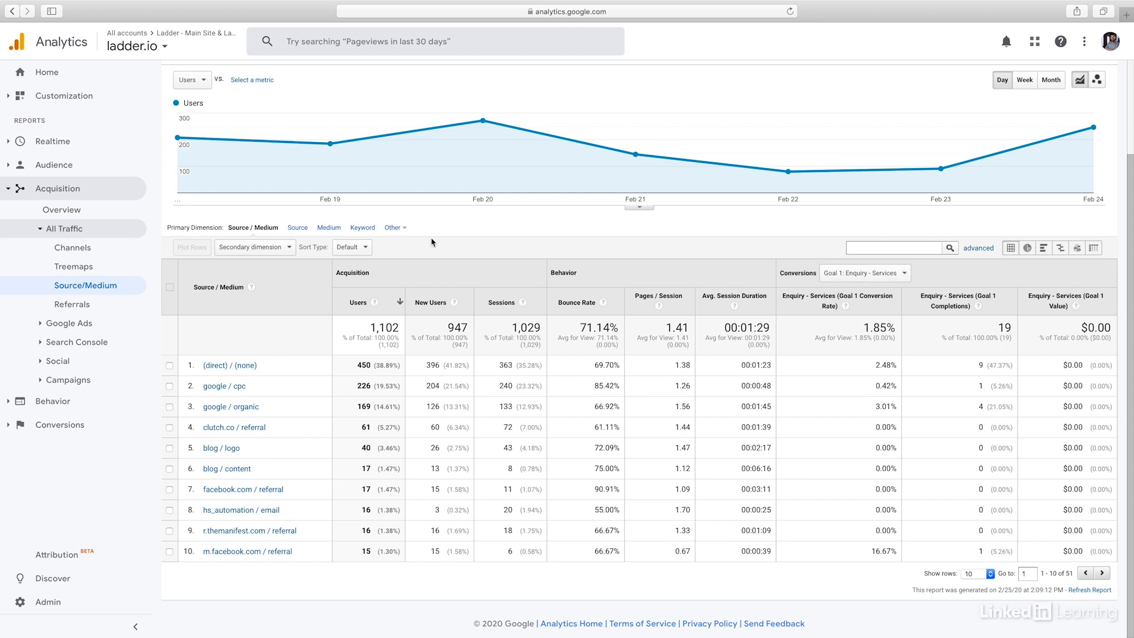
Step: Go to Admin > View Goals and select the All Enquiries goal
click(48, 601)
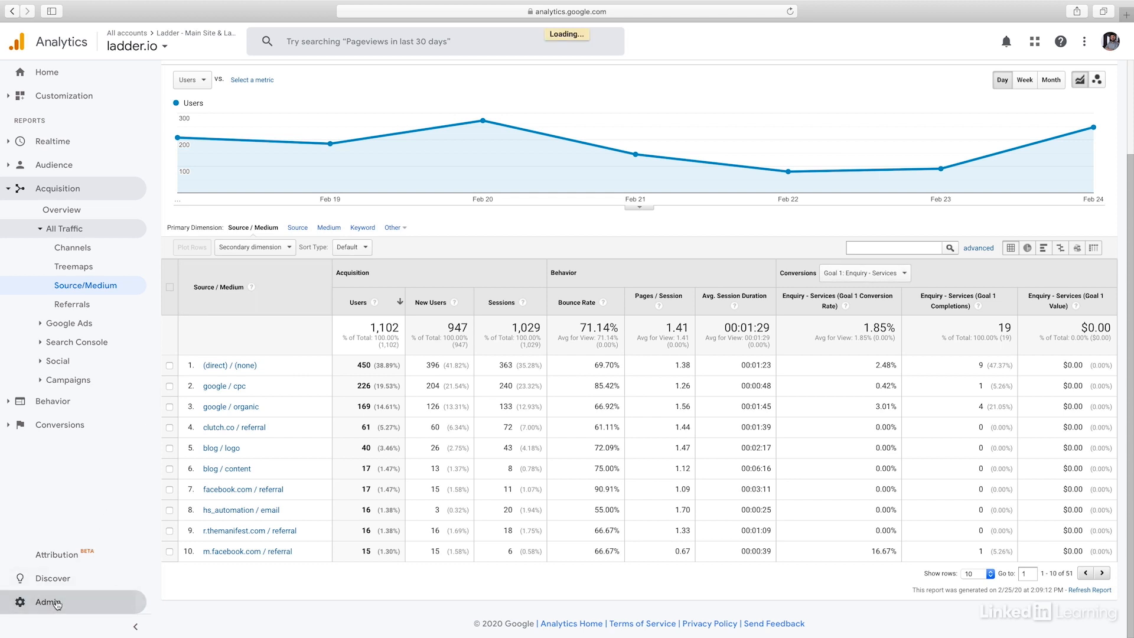
click(46, 602)
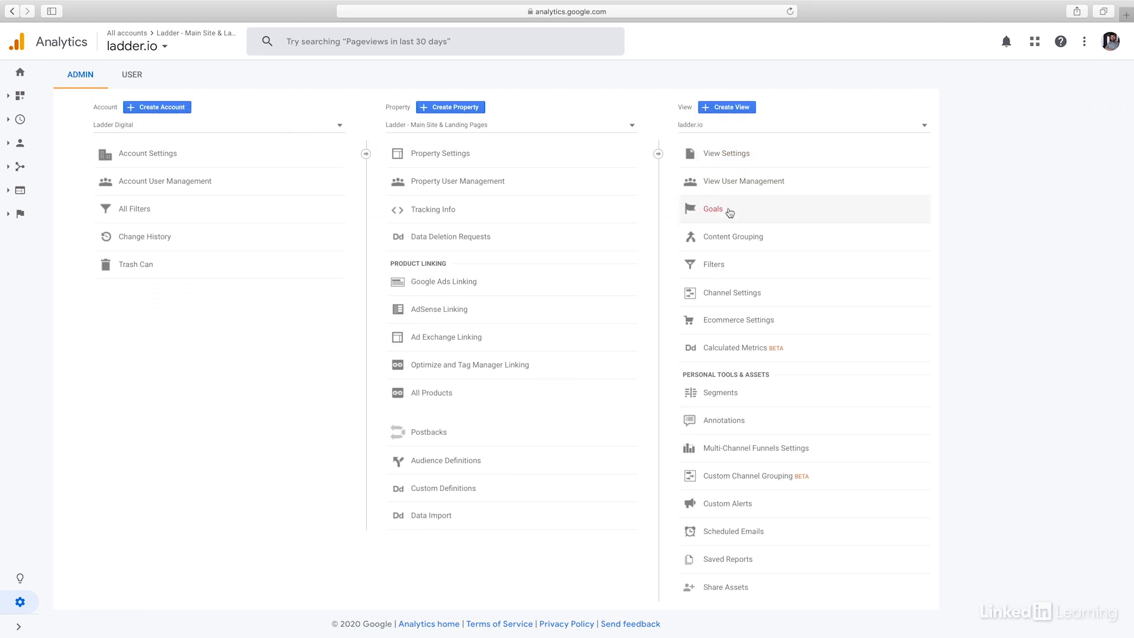
click(712, 208)
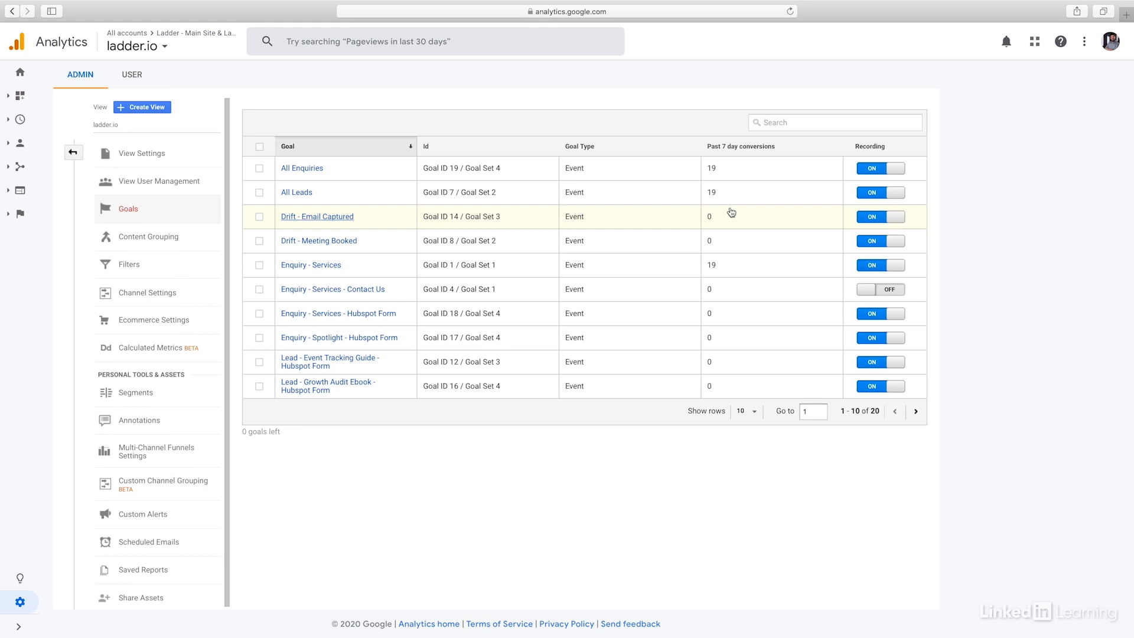
mouse_move(708, 205)
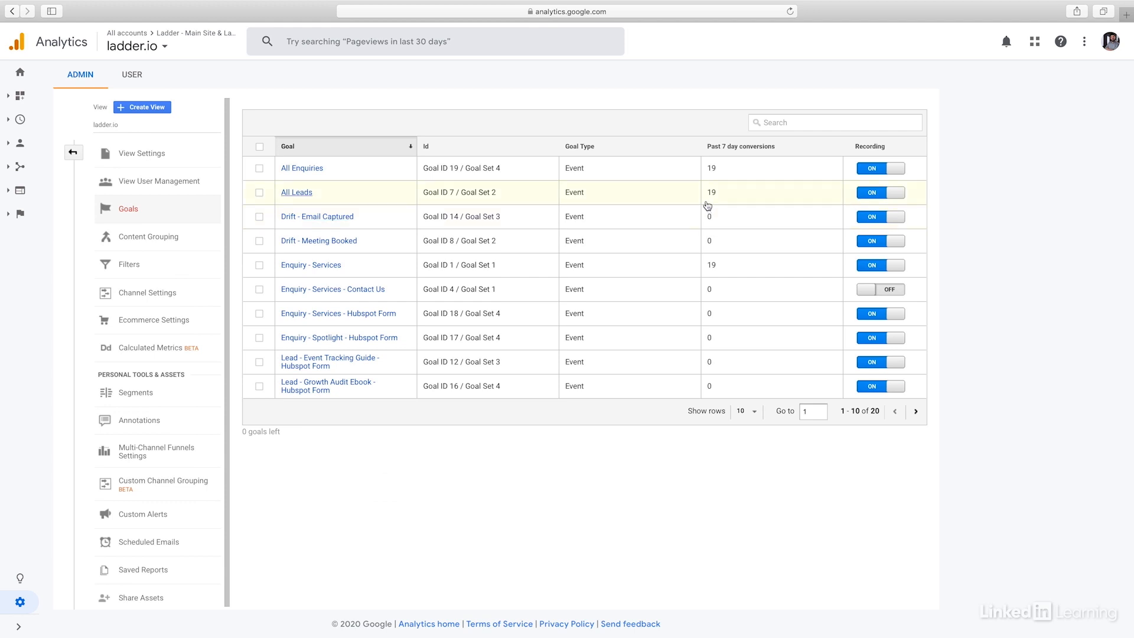
mouse_move(401, 186)
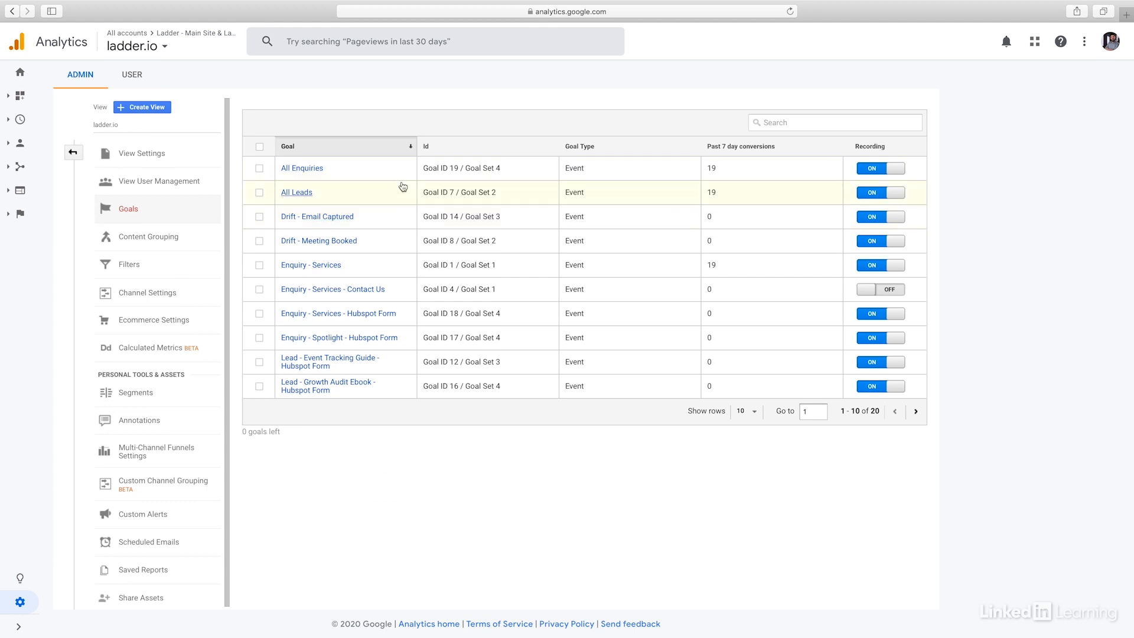
click(301, 167)
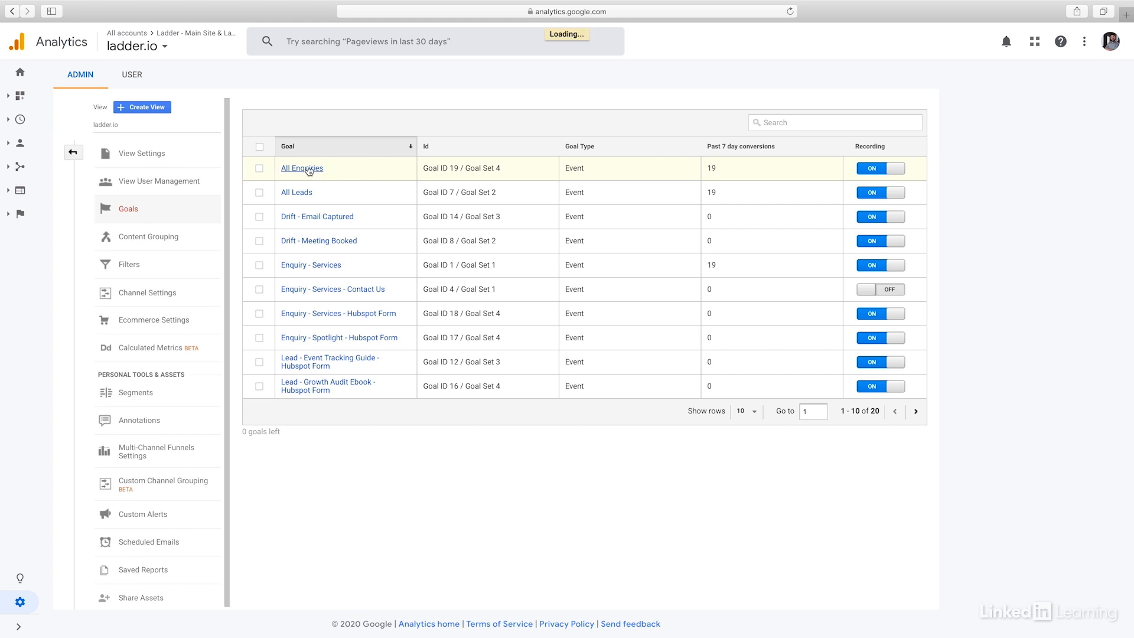
click(302, 168)
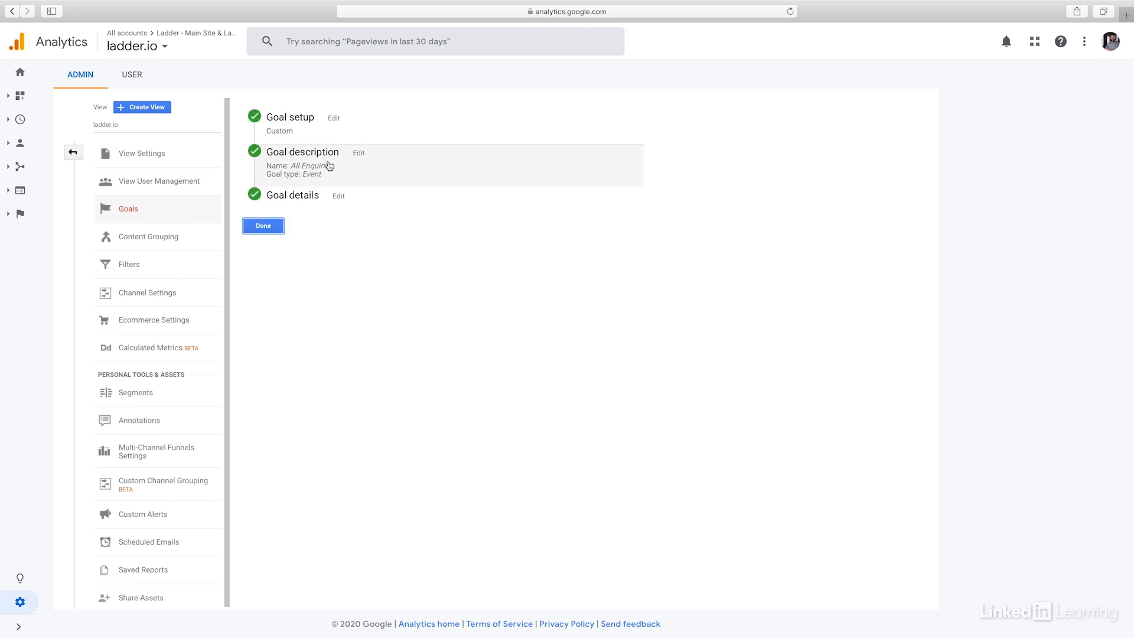
click(358, 152)
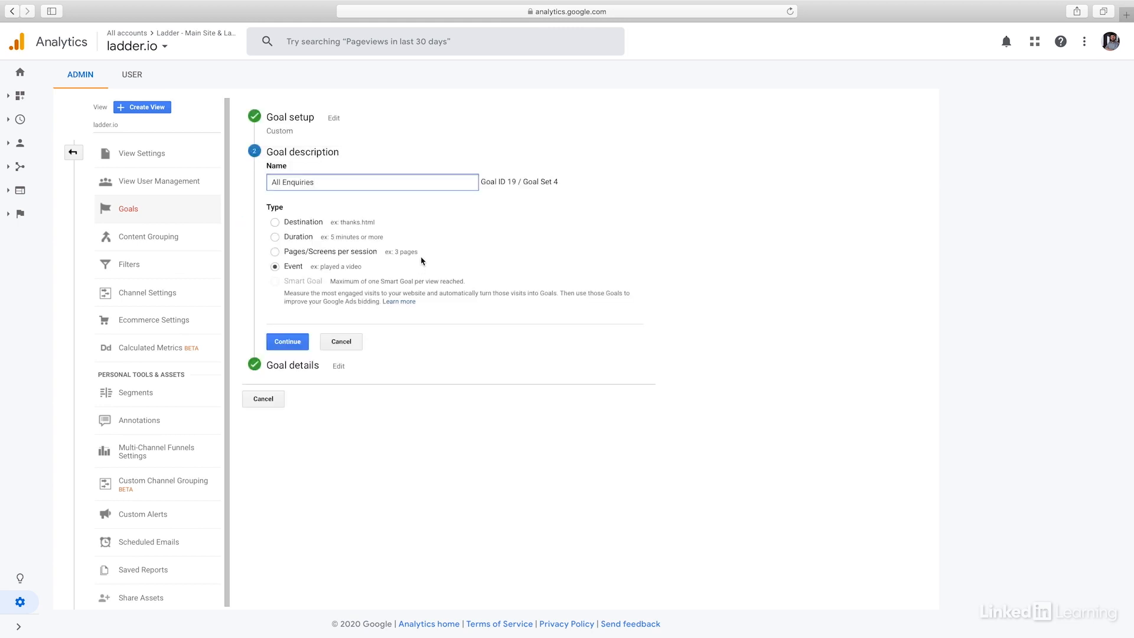
mouse_move(302, 208)
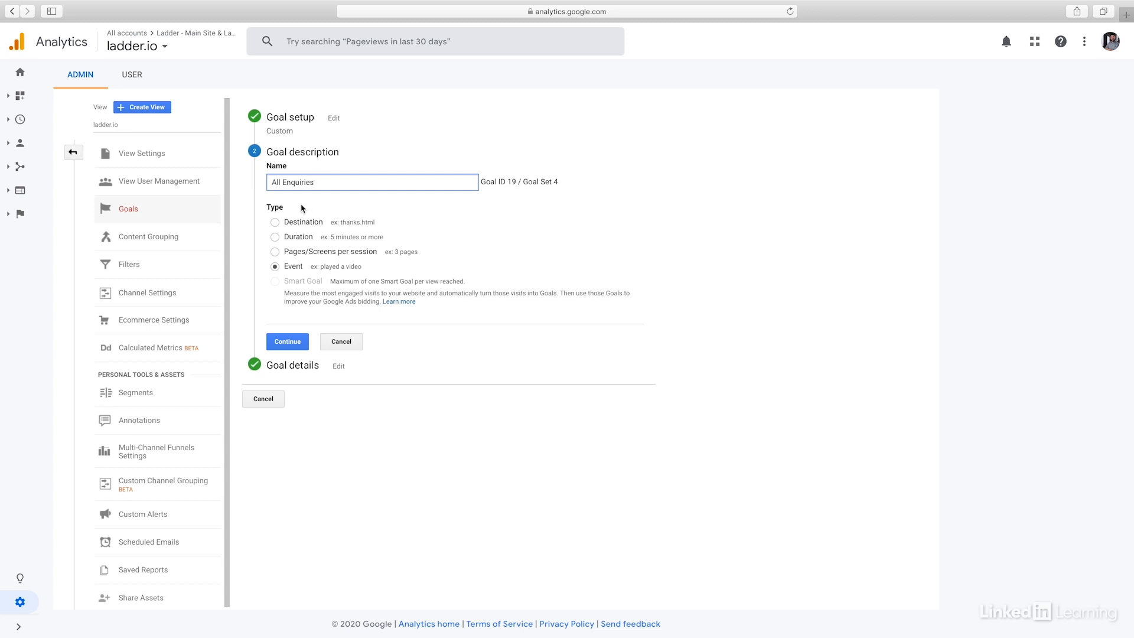
mouse_move(347, 228)
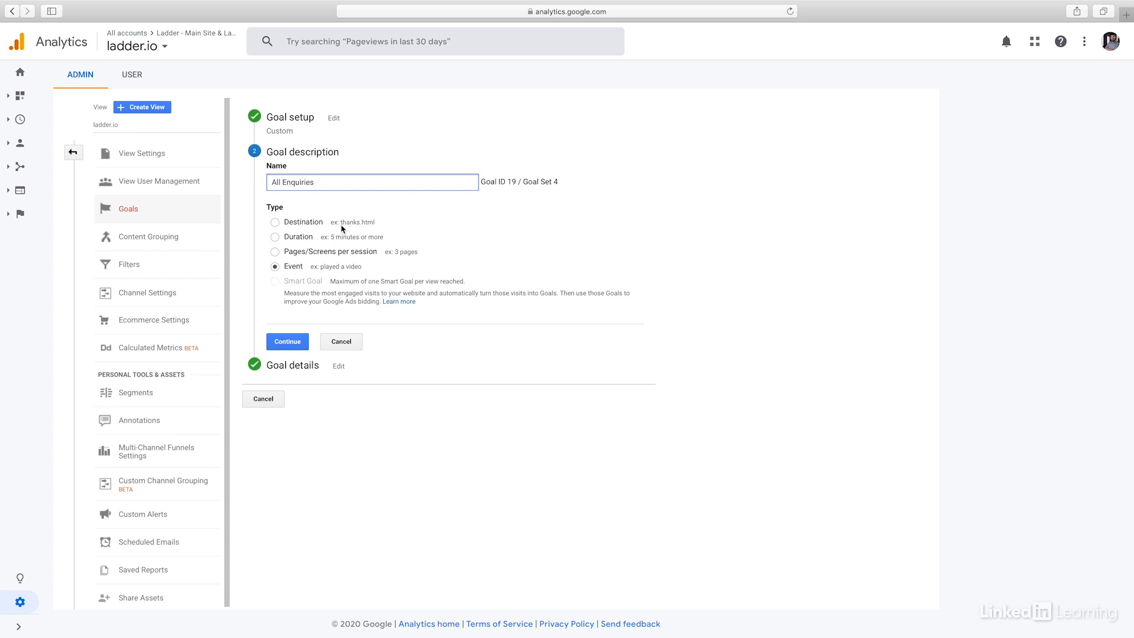
mouse_move(327, 242)
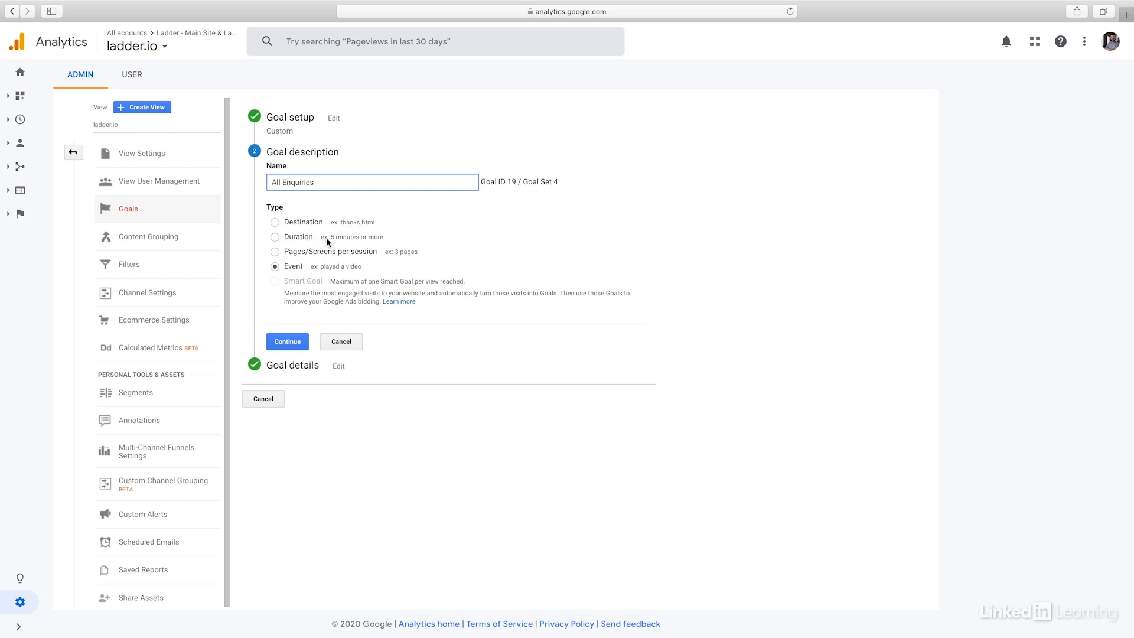
mouse_move(334, 238)
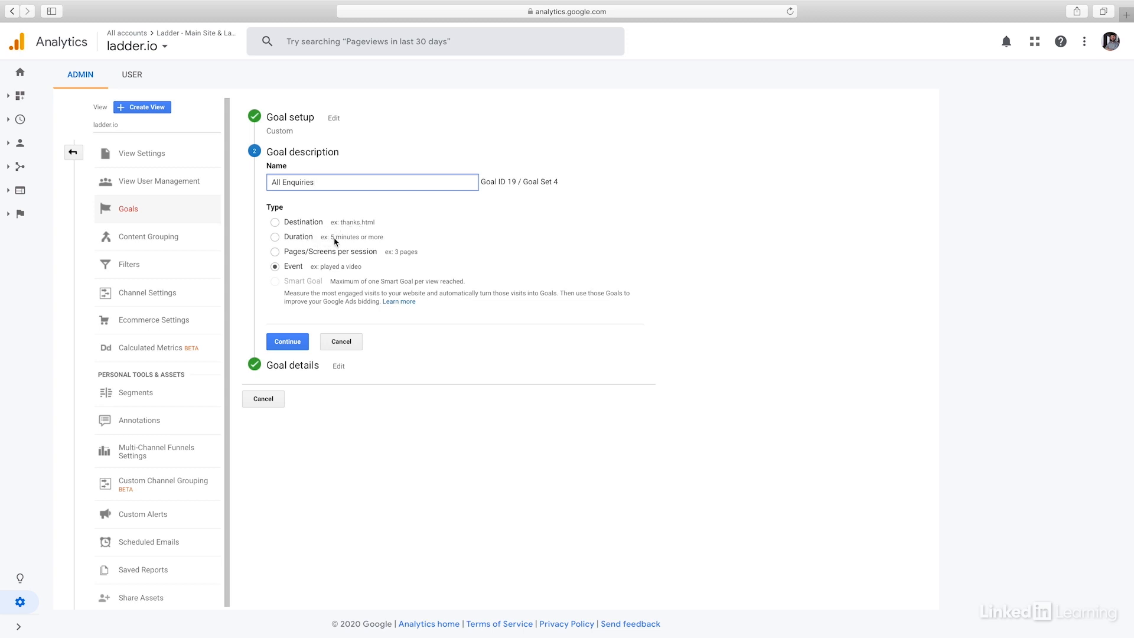
mouse_move(359, 261)
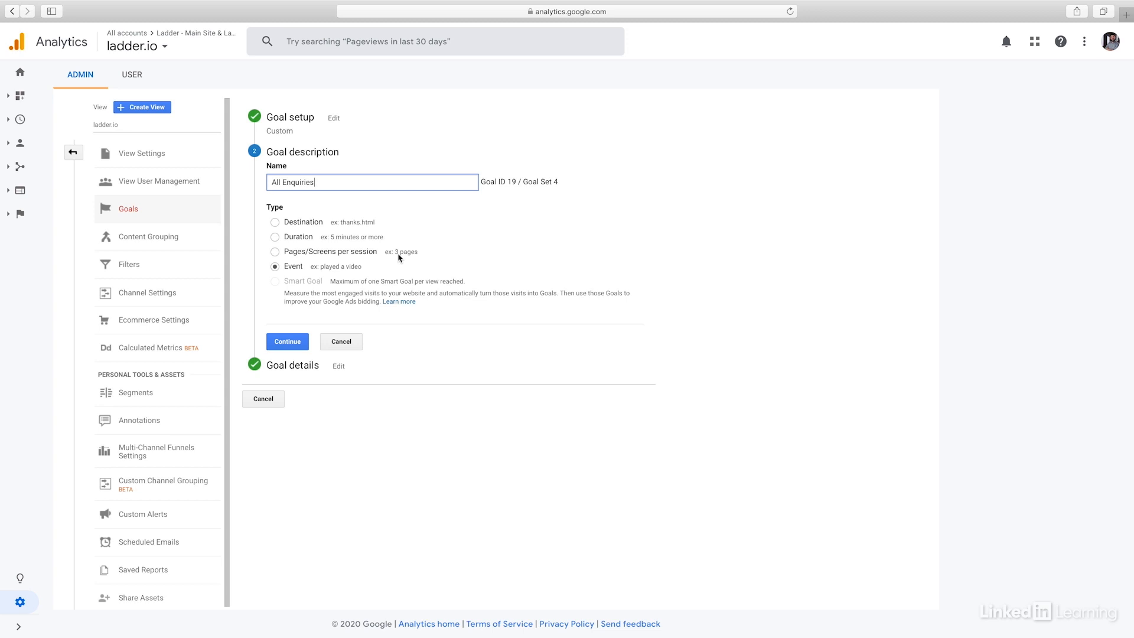
mouse_move(372, 267)
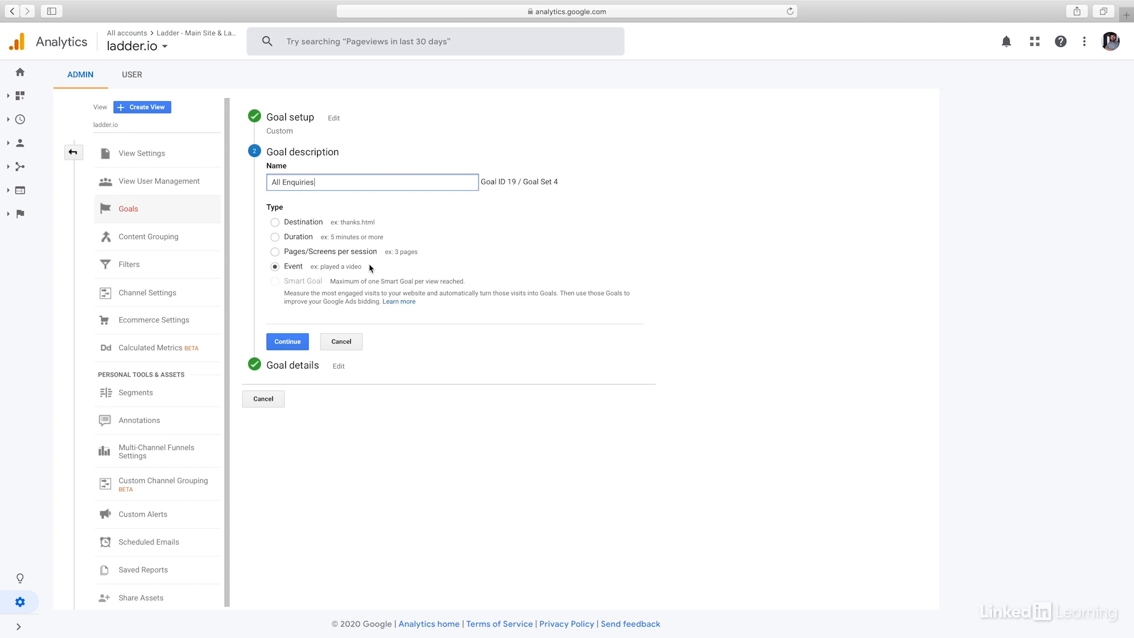
mouse_move(351, 269)
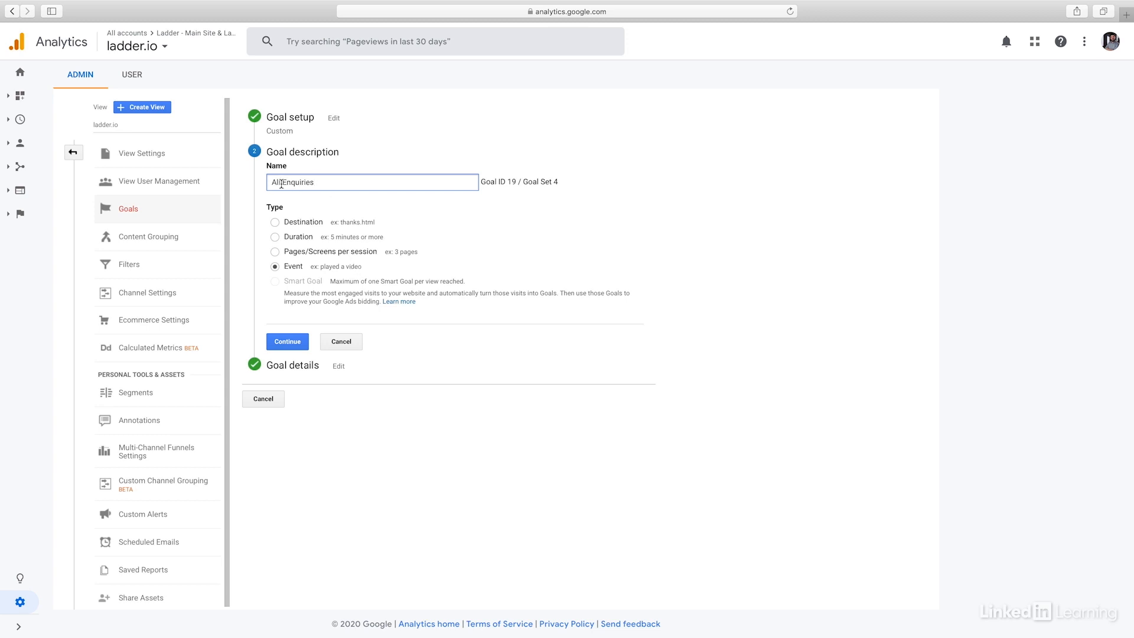
Step: Review the event label regex 'Hero-CTA|Spotlight Enquiry' and verify the goal's 1.85% conversion rate
click(287, 341)
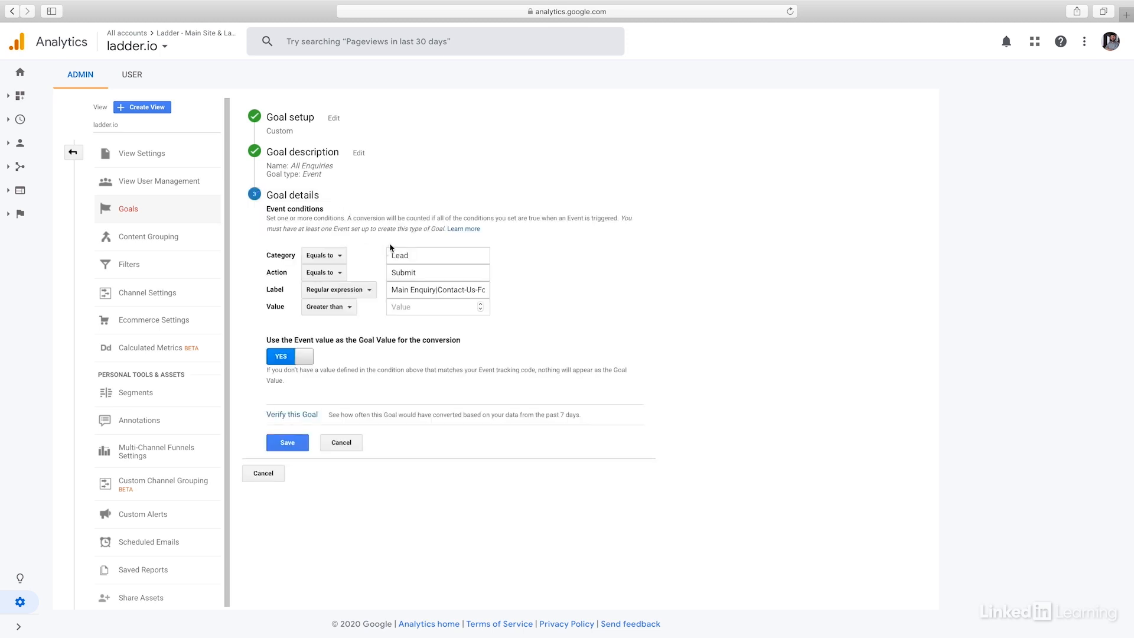
mouse_move(264, 255)
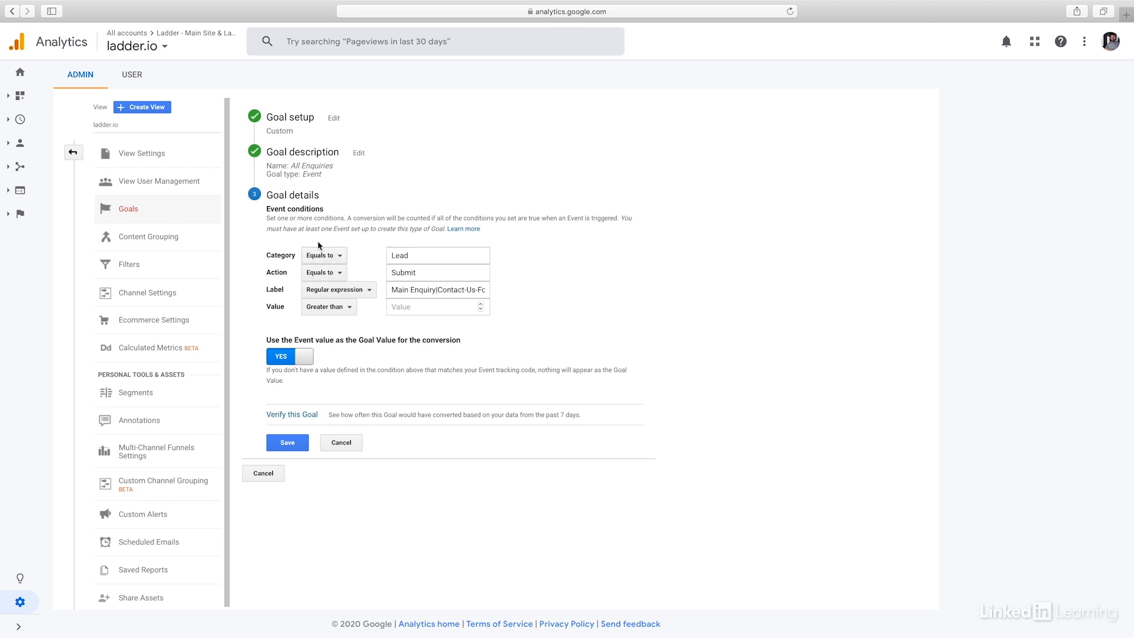
click(437, 273)
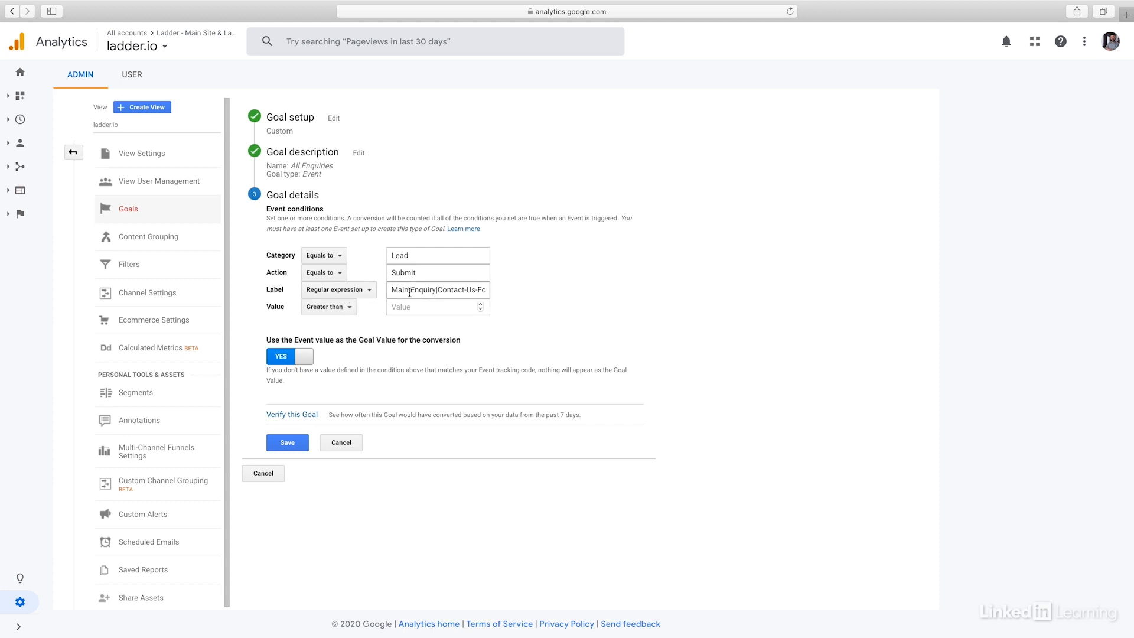
mouse_move(404, 290)
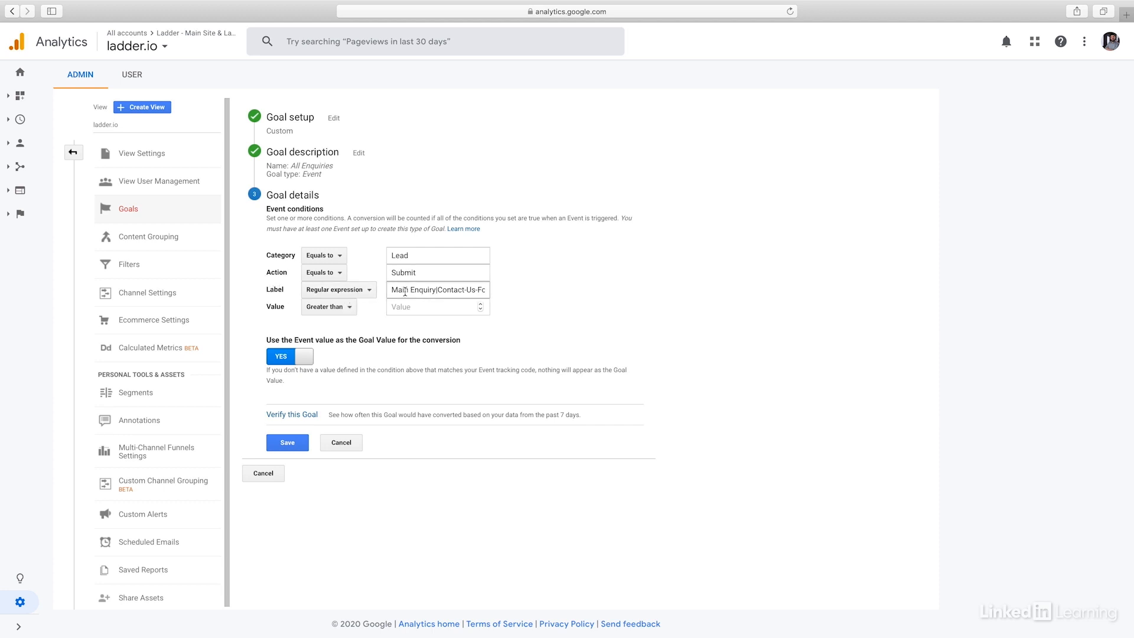
mouse_move(438, 290)
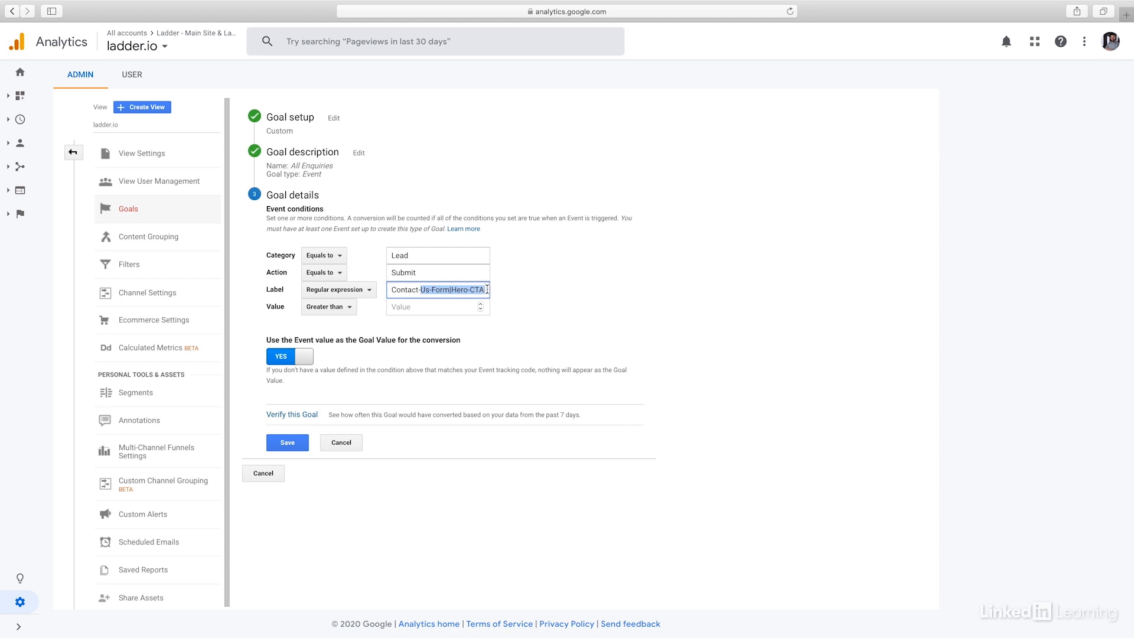
text(Hero-CTA|Spotlight Enquiry)
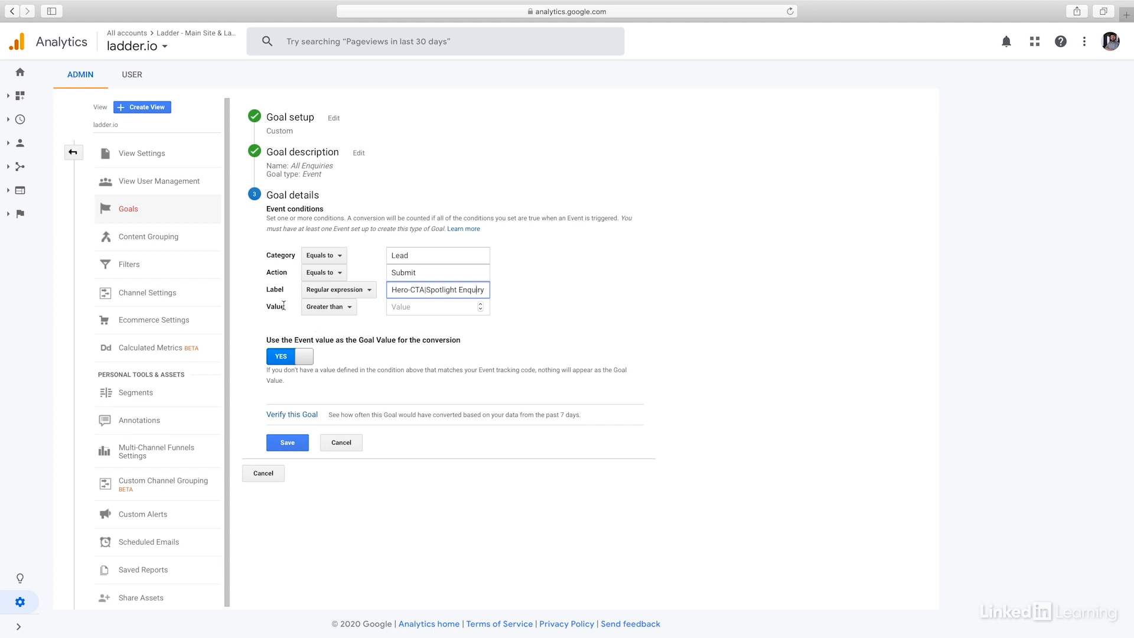
mouse_move(417, 353)
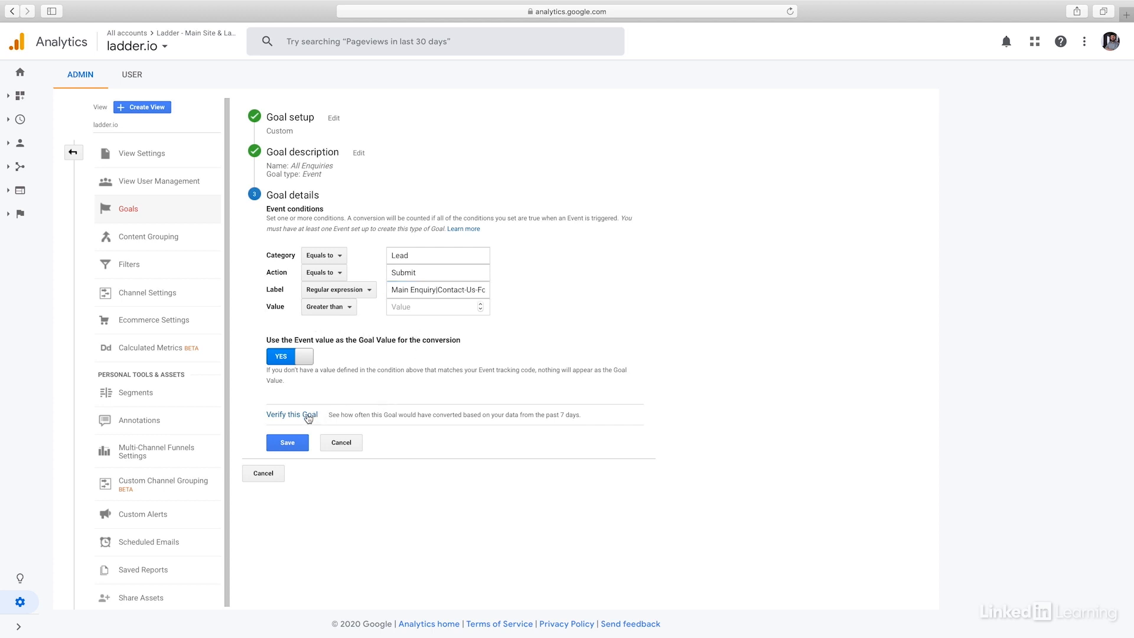
click(291, 415)
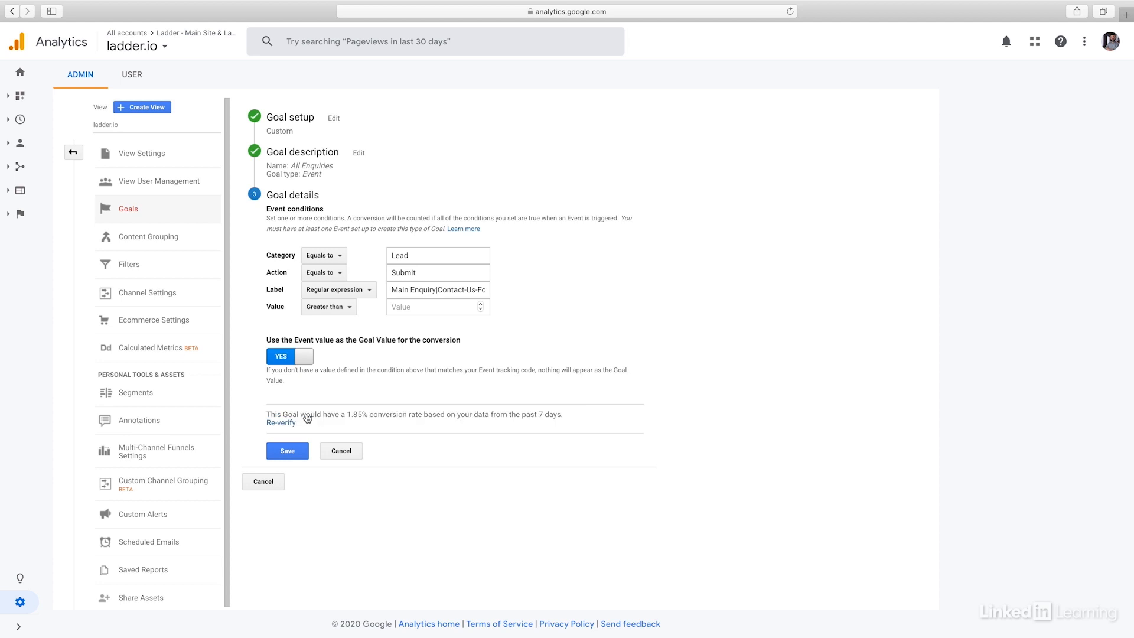
mouse_move(496, 268)
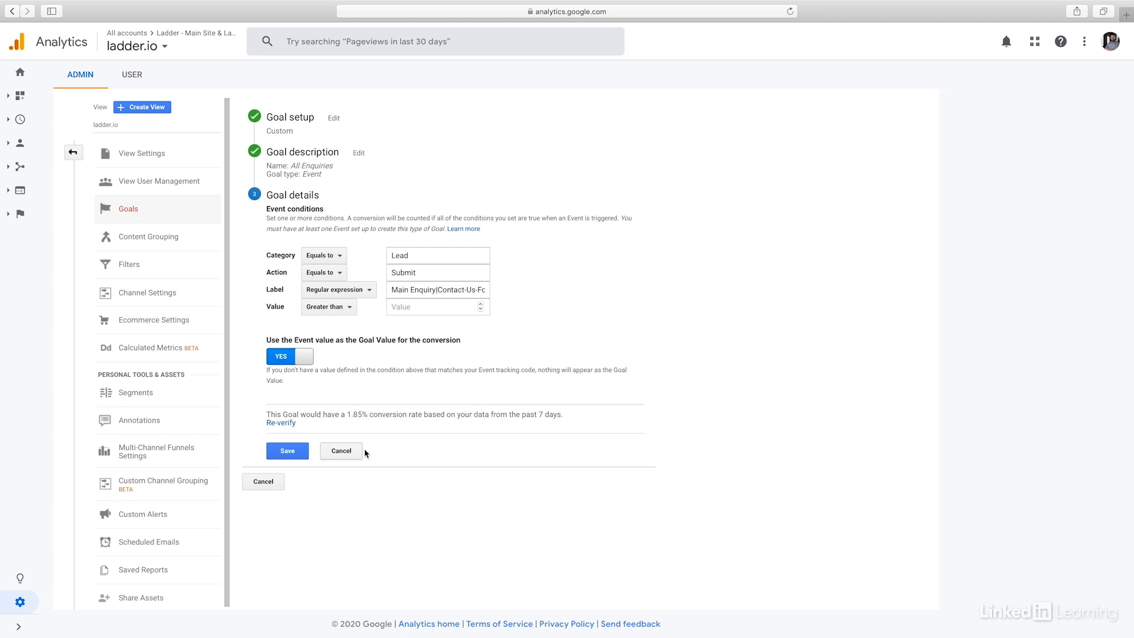
Step: Edit the goal description and change the goal type to Destination
click(358, 152)
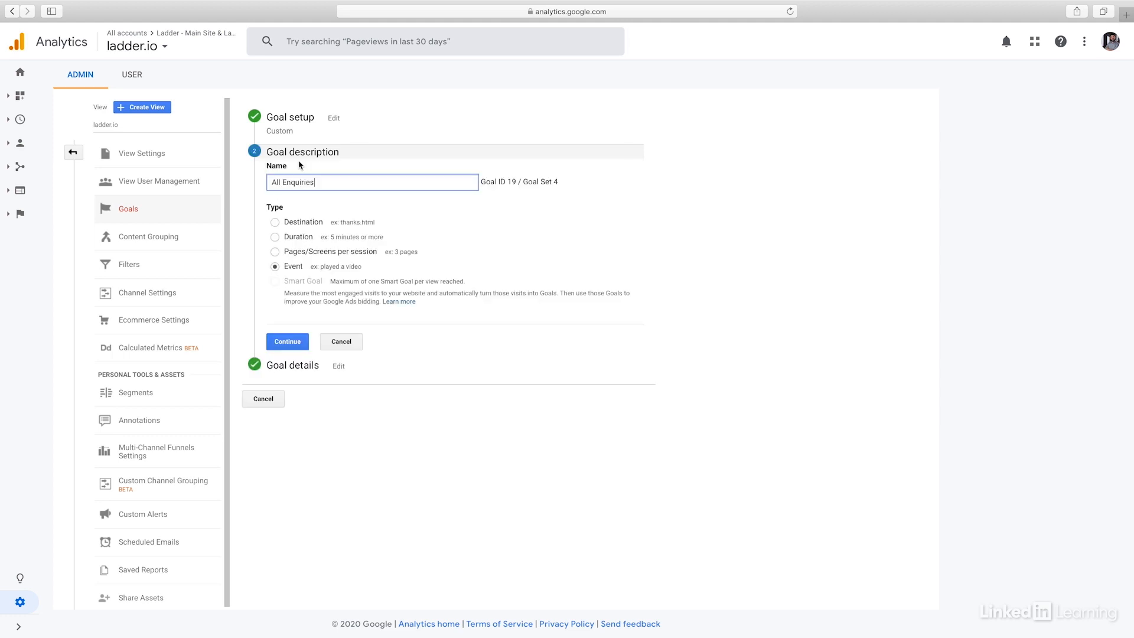
click(274, 222)
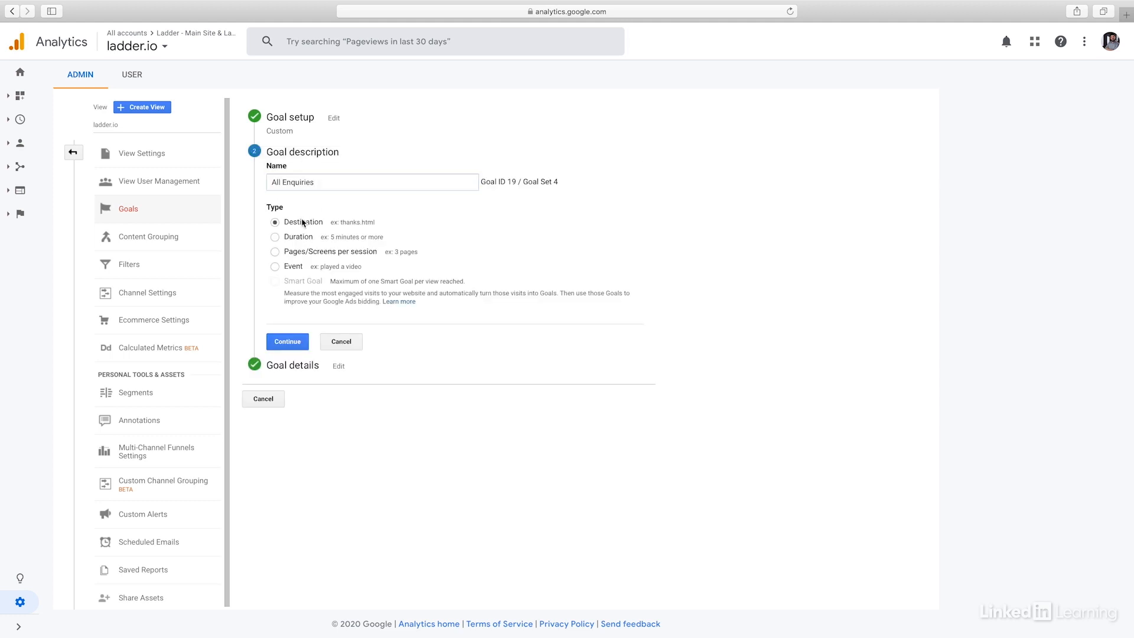
click(287, 341)
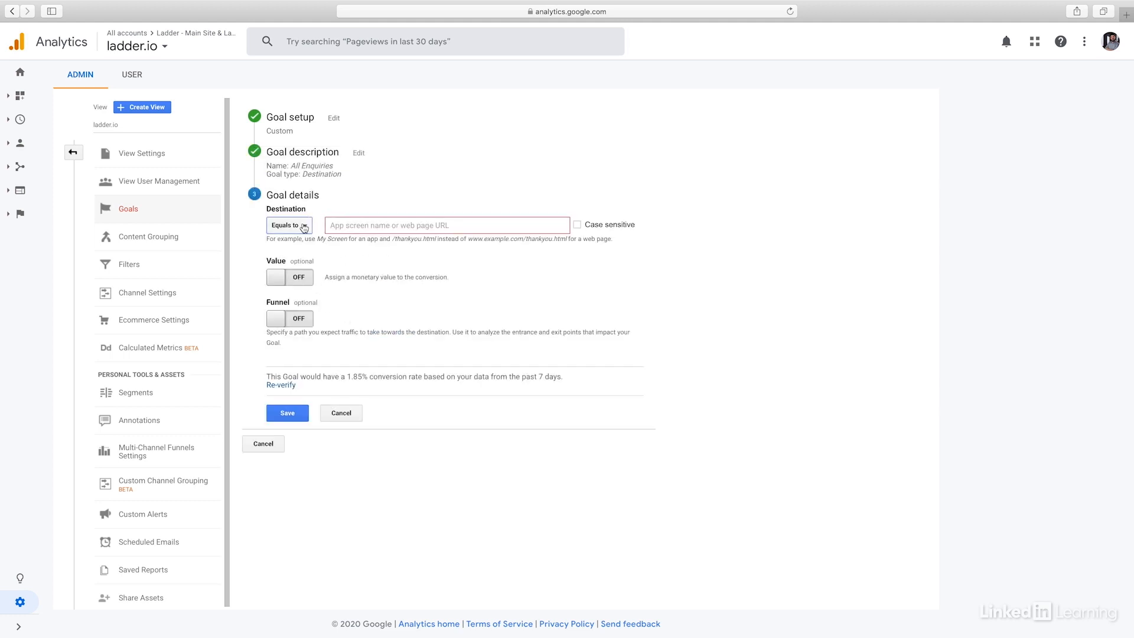
Step: Set the destination match type to Regular expression
click(446, 225)
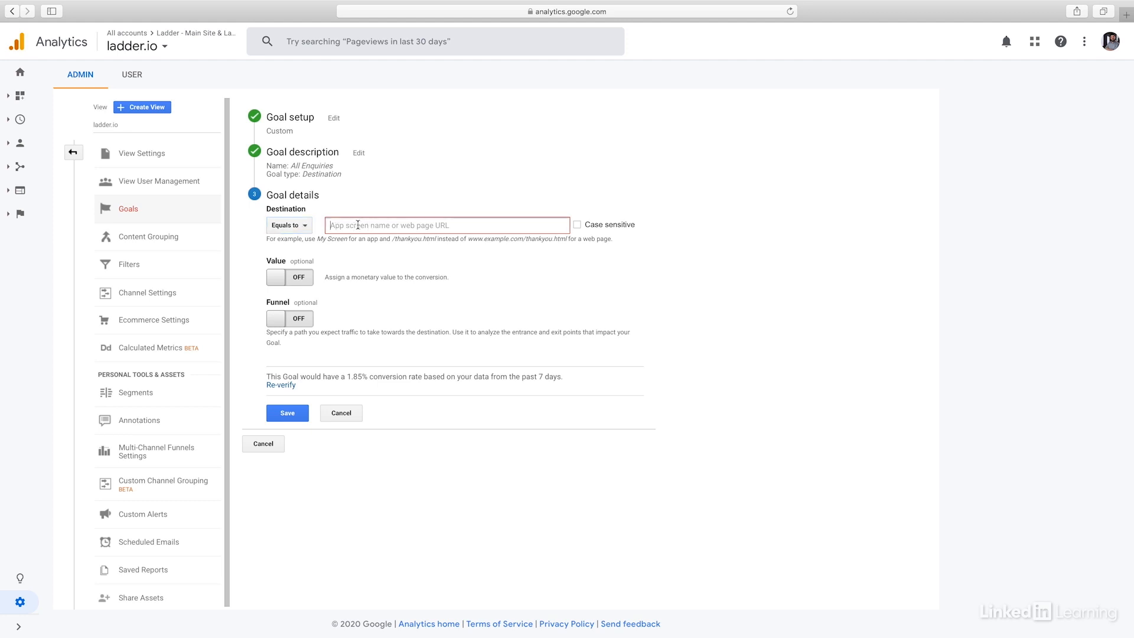
click(288, 225)
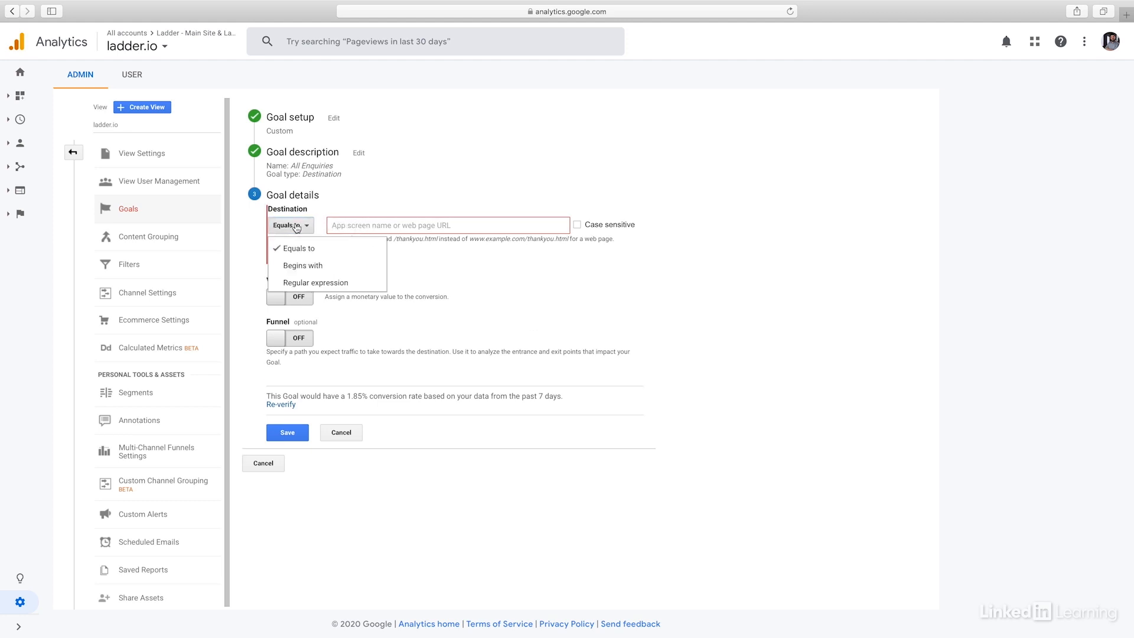
click(315, 282)
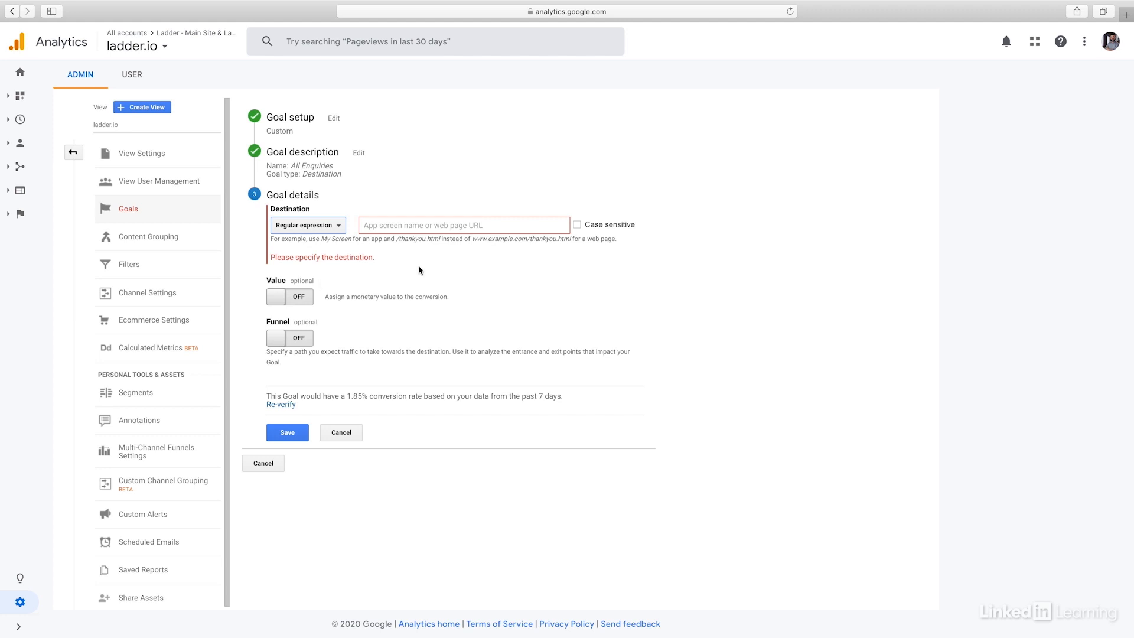